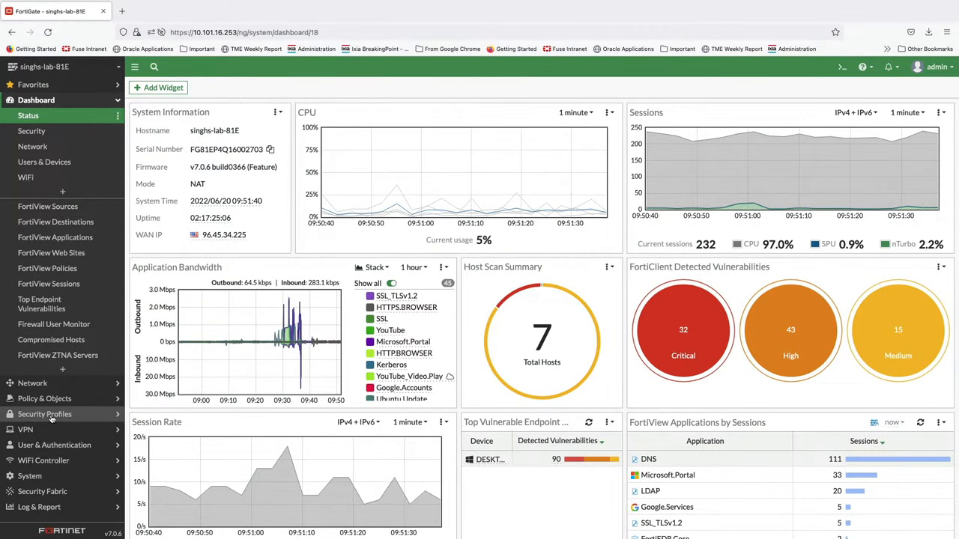
# - Open the App_Control application sensor for editing from Security Profiles > Application Control
pyautogui.click(45, 414)
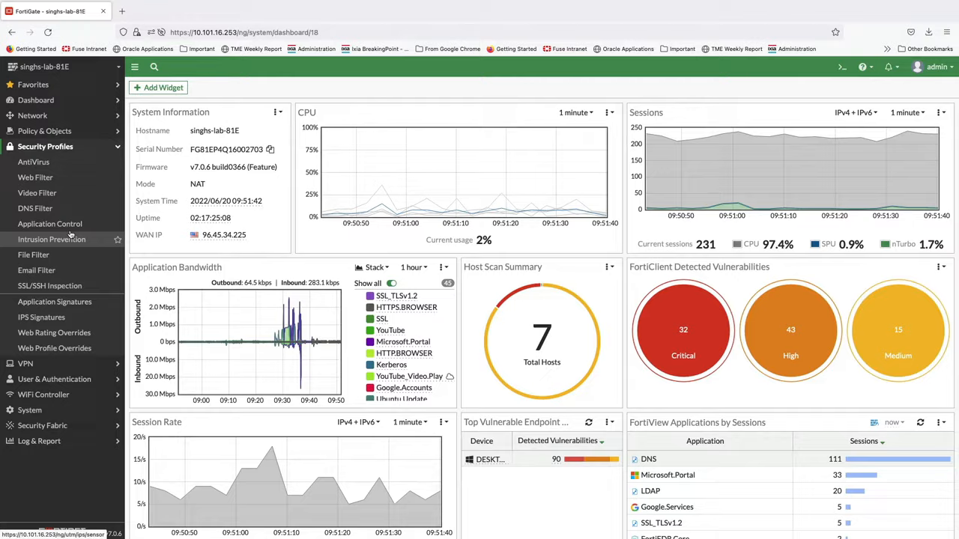
pyautogui.click(50, 224)
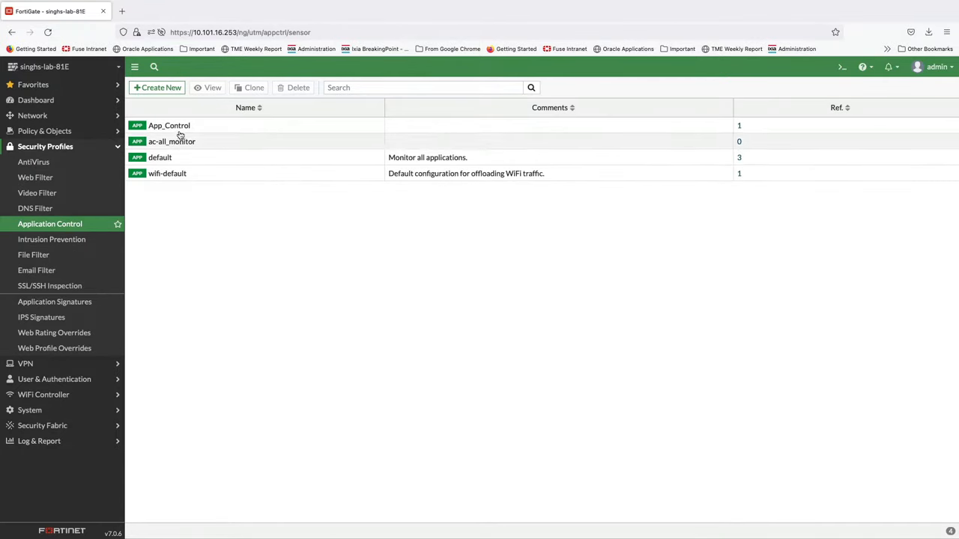
pyautogui.click(168, 126)
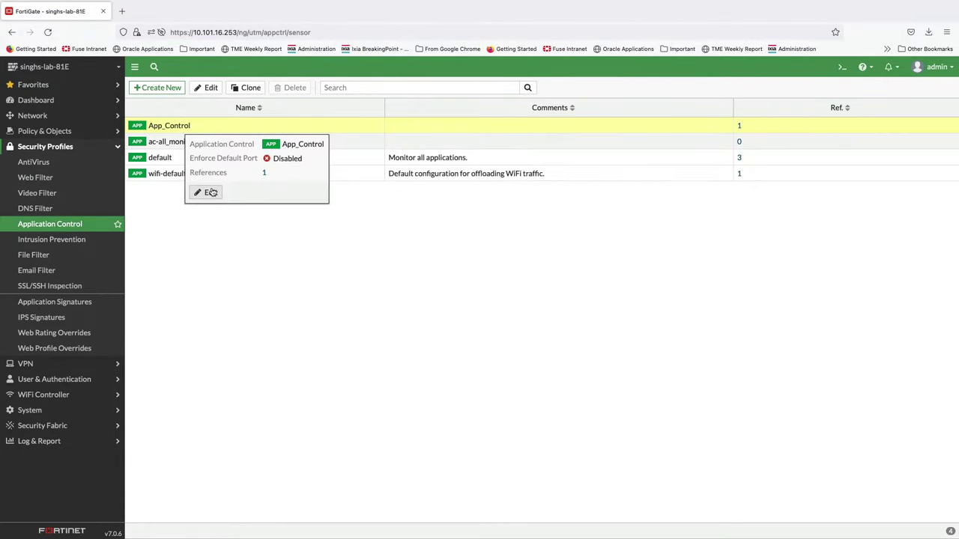
pyautogui.click(207, 192)
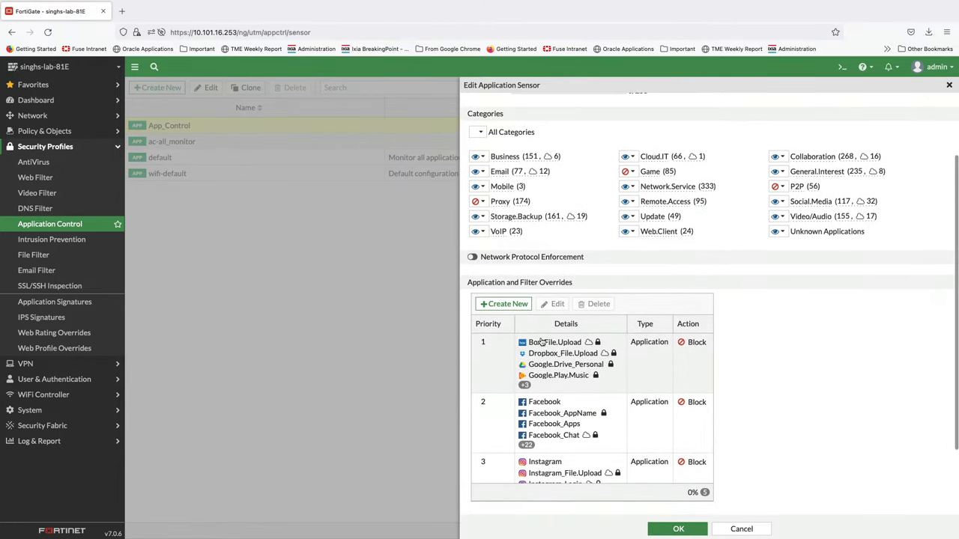
pyautogui.moveTo(544, 360)
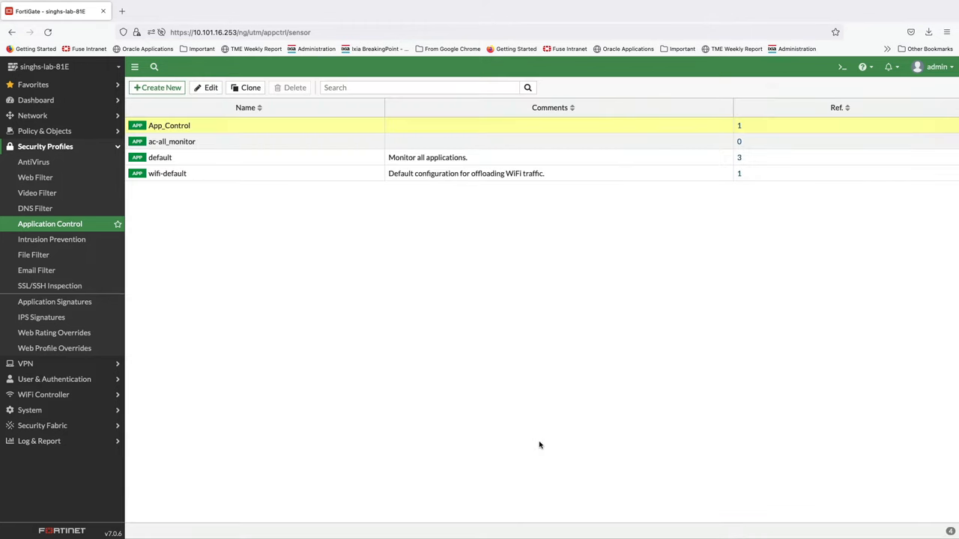
# - Show the Firewall Policy list under Policy & Objects to verify Internet Access uses App_Control
pyautogui.click(45, 130)
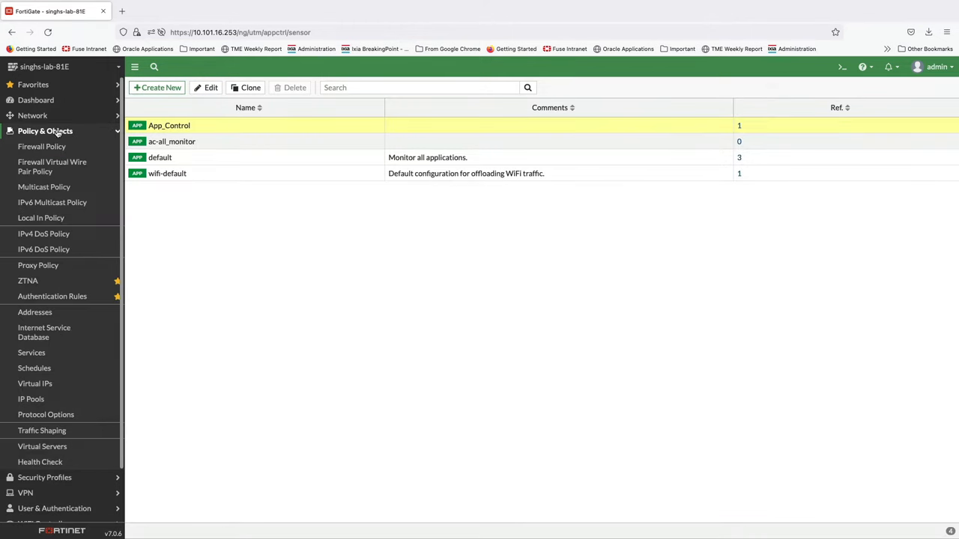
pyautogui.click(42, 147)
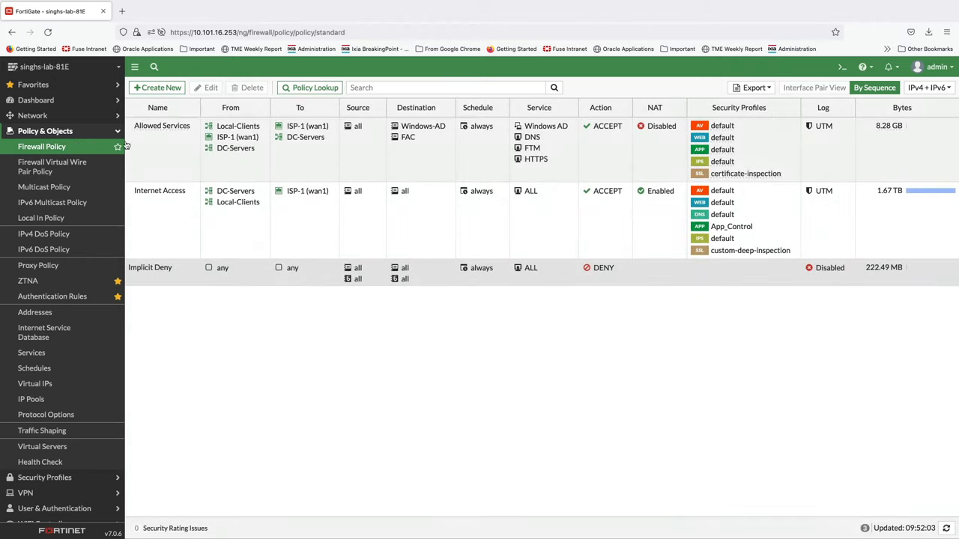
pyautogui.moveTo(625, 216)
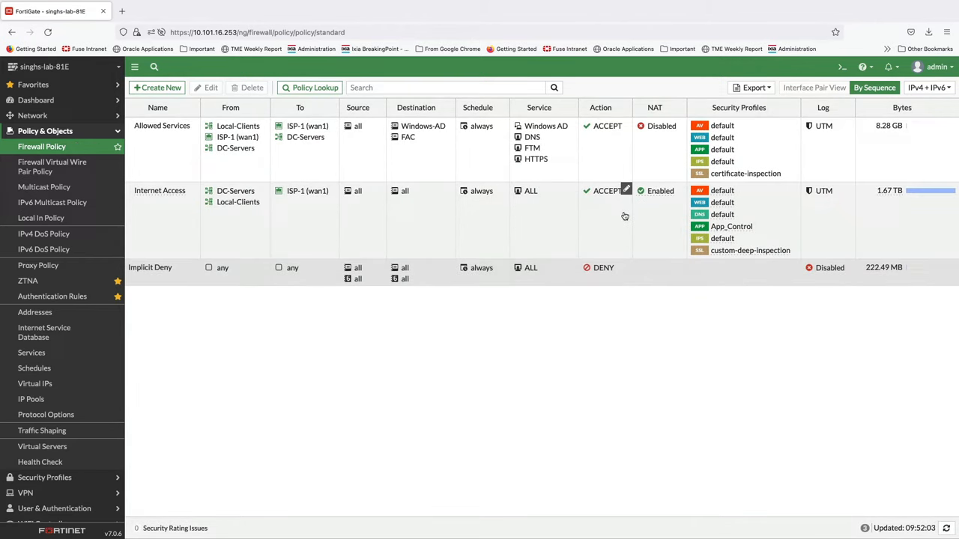
pyautogui.moveTo(731, 226)
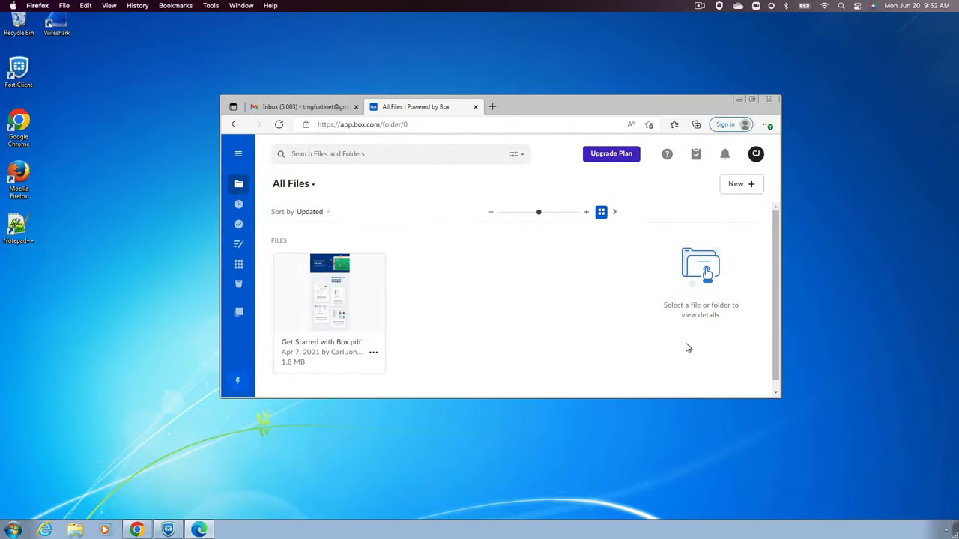
pyautogui.moveTo(472, 271)
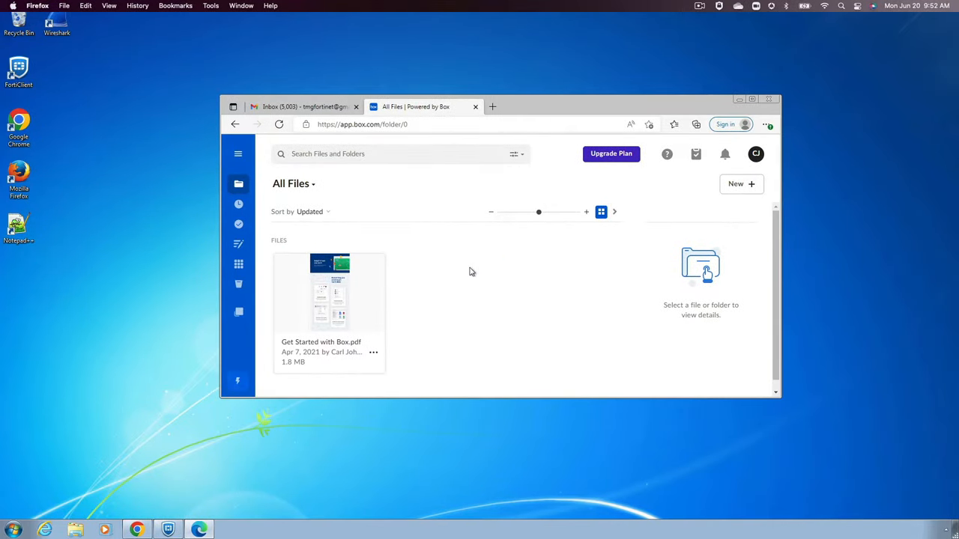
# - Upload the Firefox Setup installer from Downloads to Box via New > File Upload
pyautogui.click(740, 183)
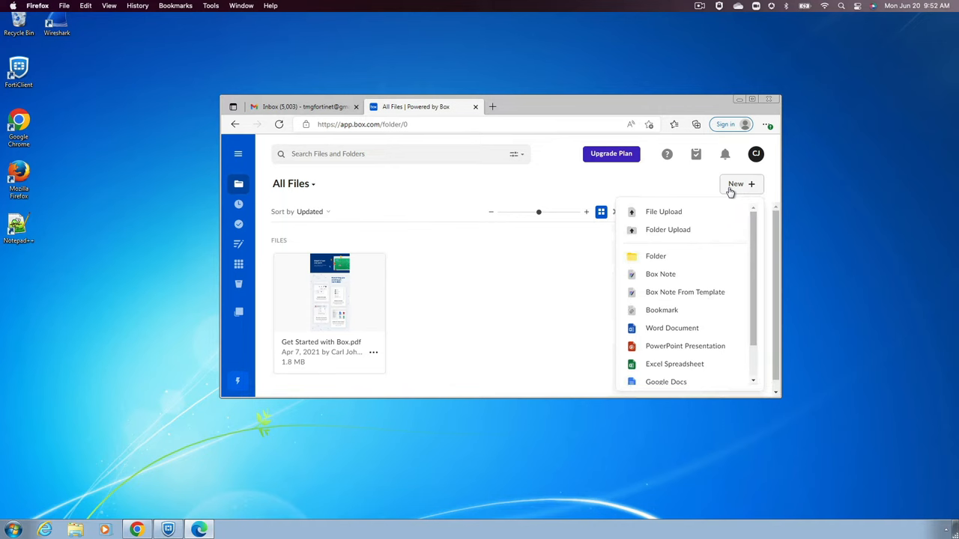
pyautogui.click(689, 222)
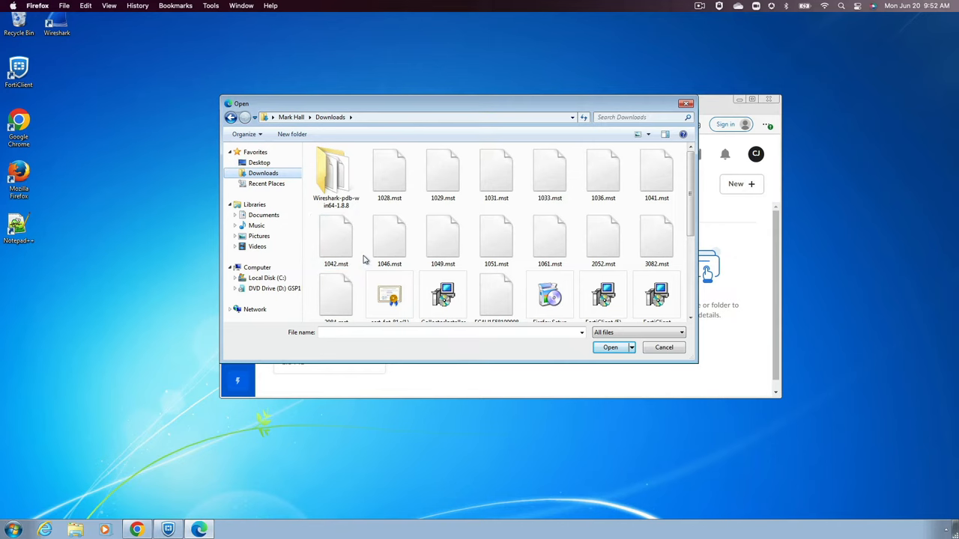
pyautogui.click(548, 270)
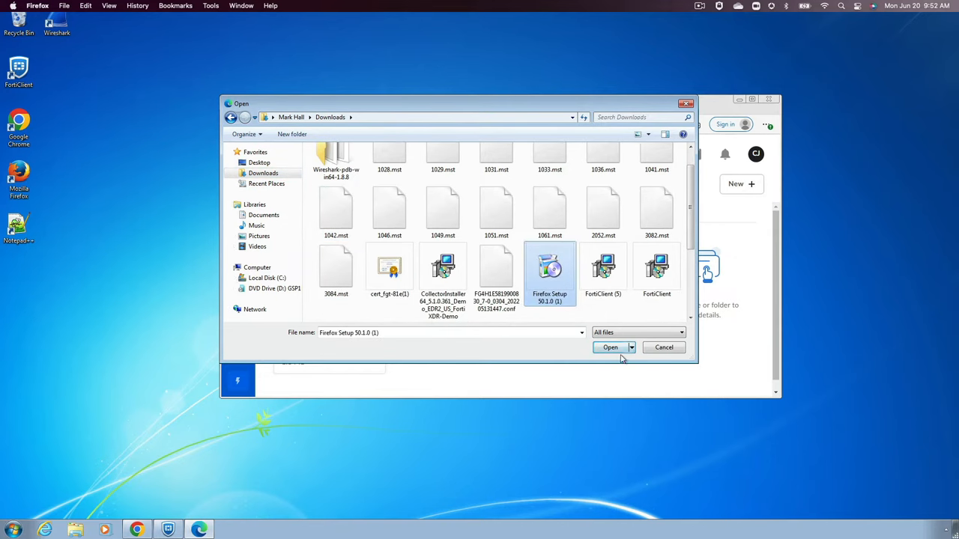
pyautogui.click(610, 348)
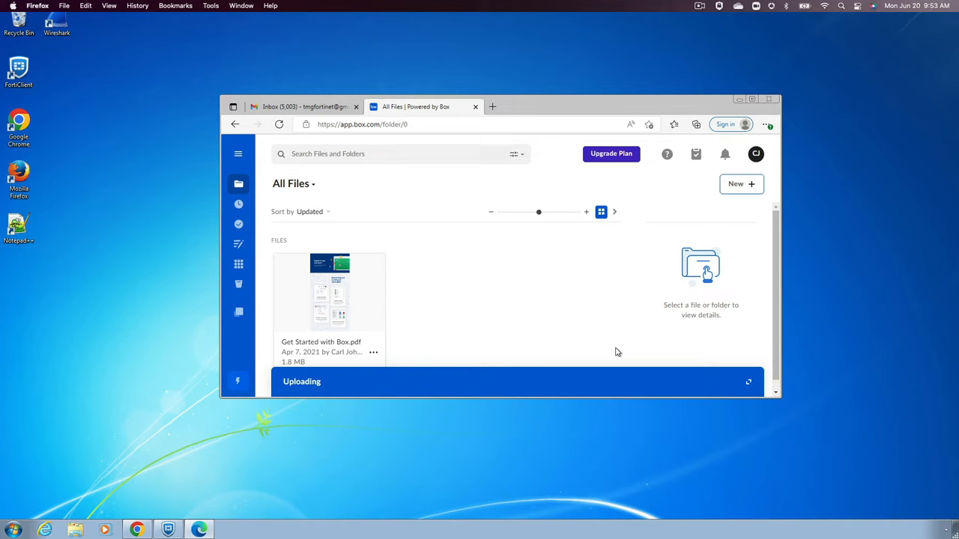
pyautogui.moveTo(613, 343)
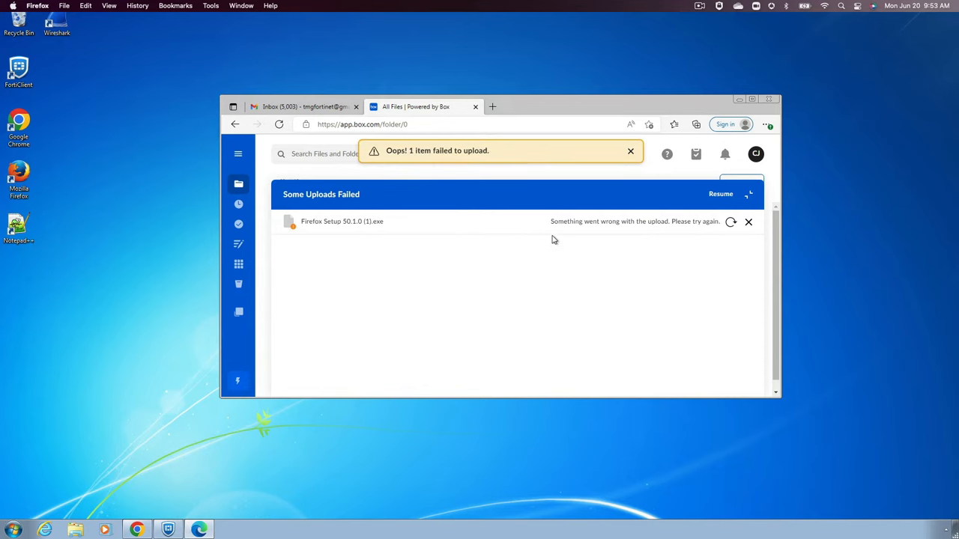
pyautogui.moveTo(492, 107)
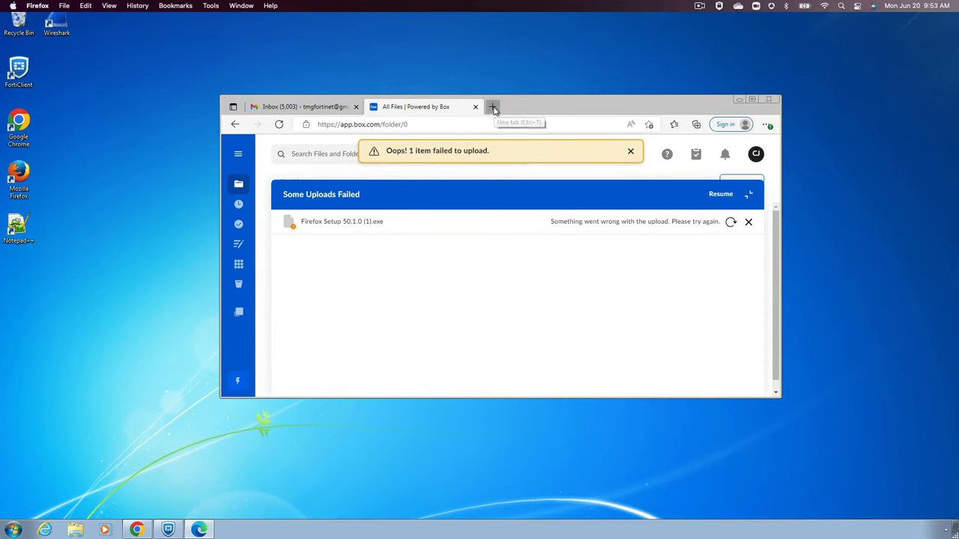
# - Search Bing for 'google music play' in a new tab and follow the Google Play Music result
pyautogui.click(492, 107)
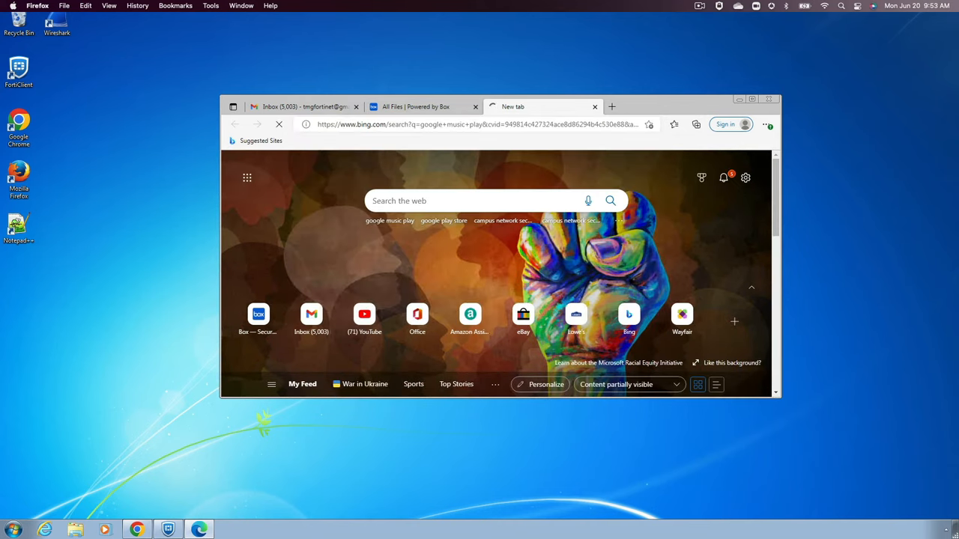
pyautogui.click(390, 220)
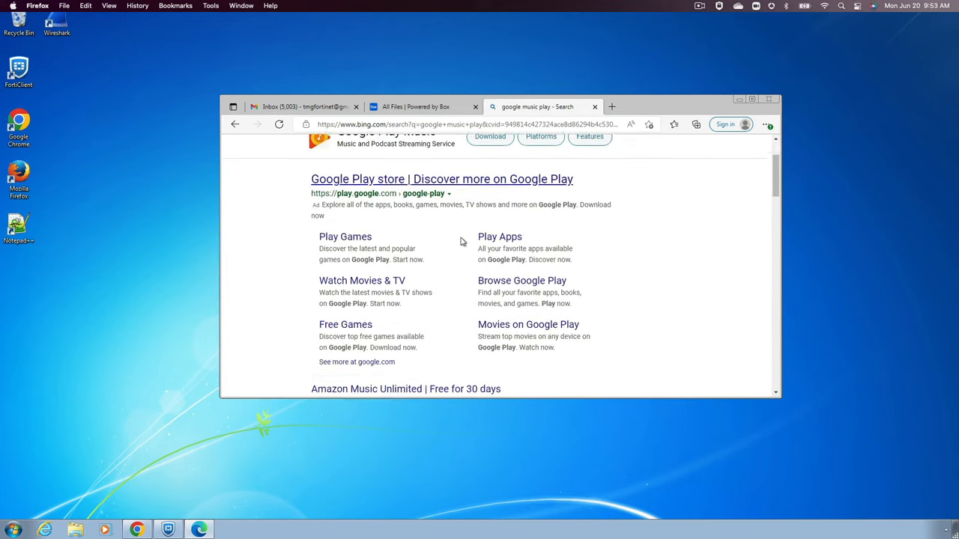
pyautogui.scroll(-3)
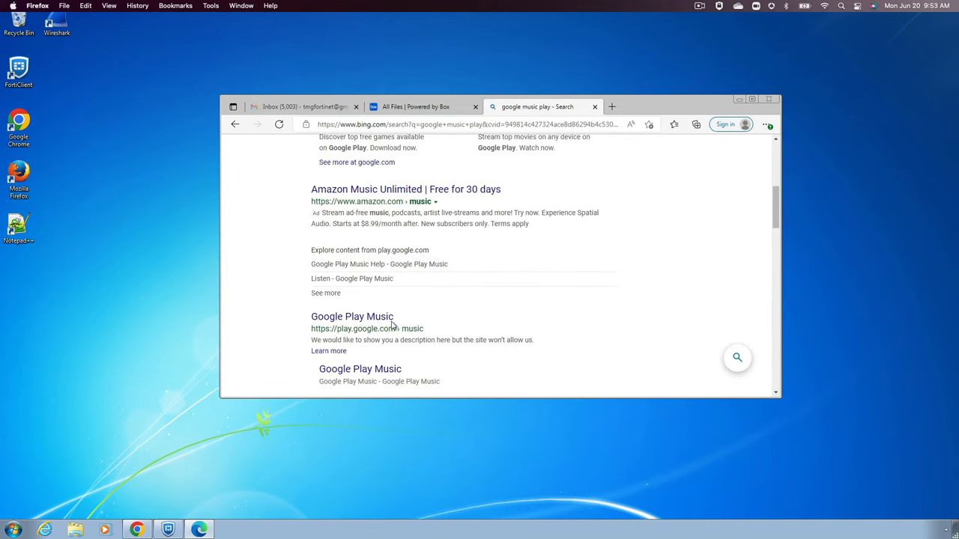
pyautogui.click(350, 316)
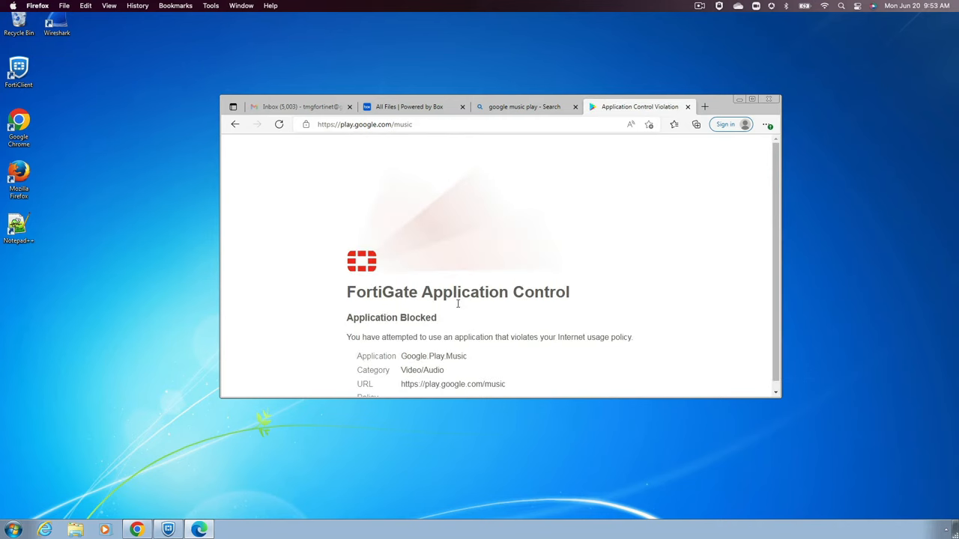
pyautogui.moveTo(420, 272)
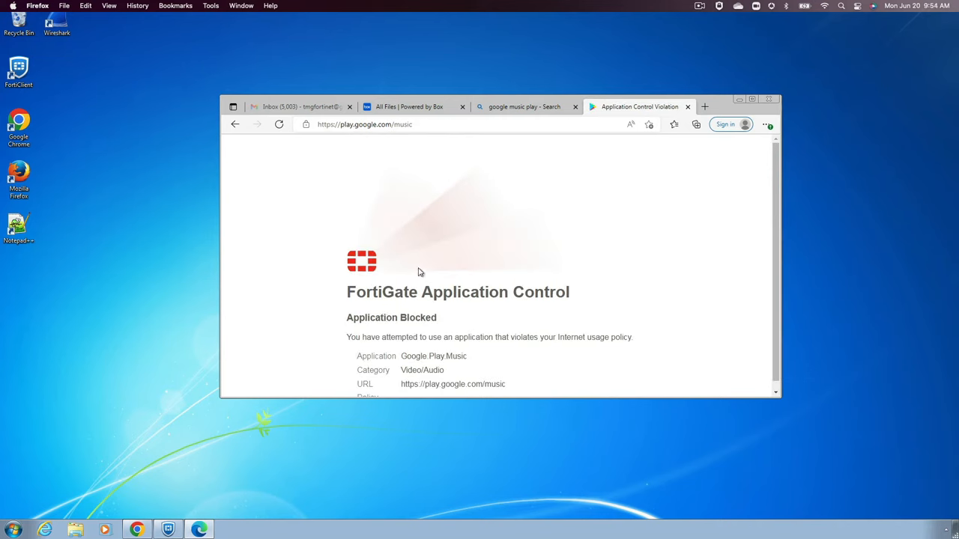
# - Launch Google Drive from the managed work Gmail account in Chrome, then return to Firefox
pyautogui.click(138, 531)
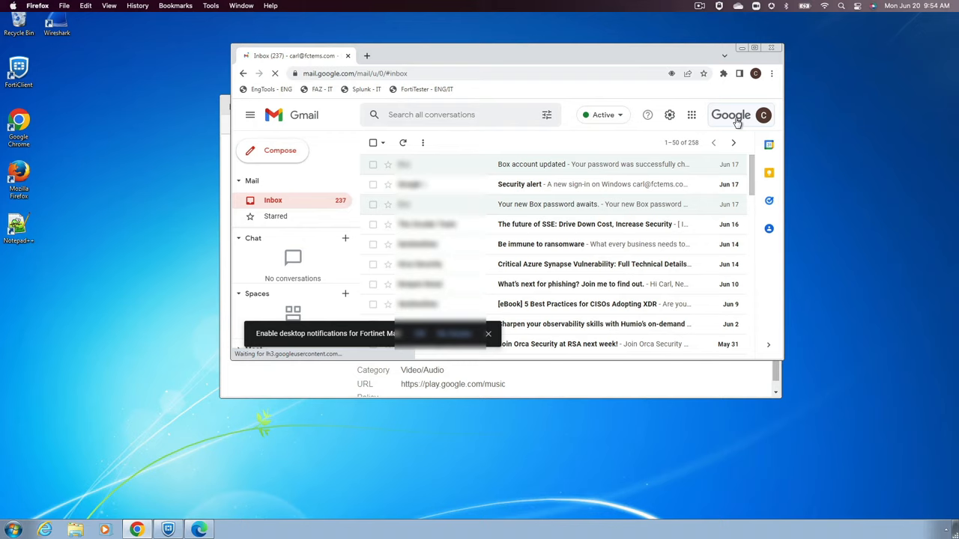
pyautogui.click(762, 114)
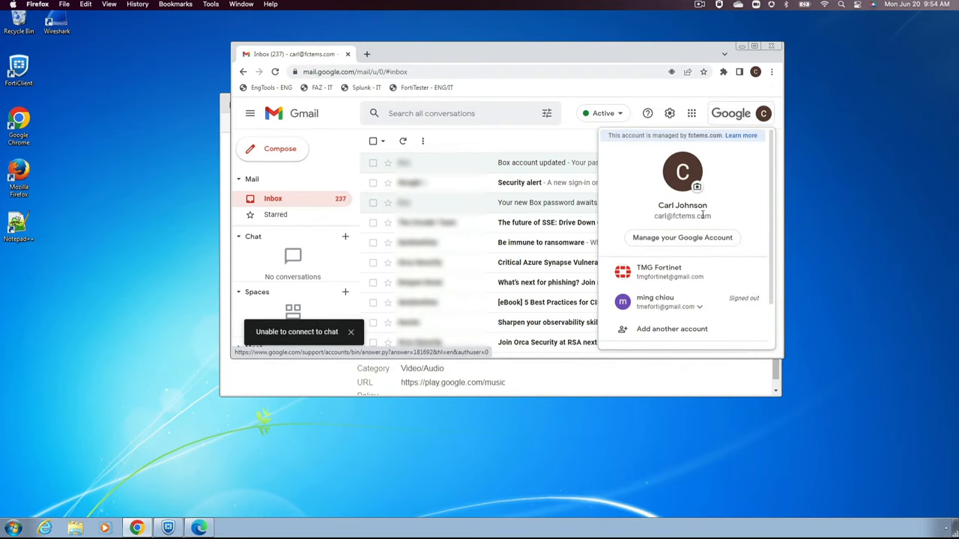
pyautogui.click(691, 113)
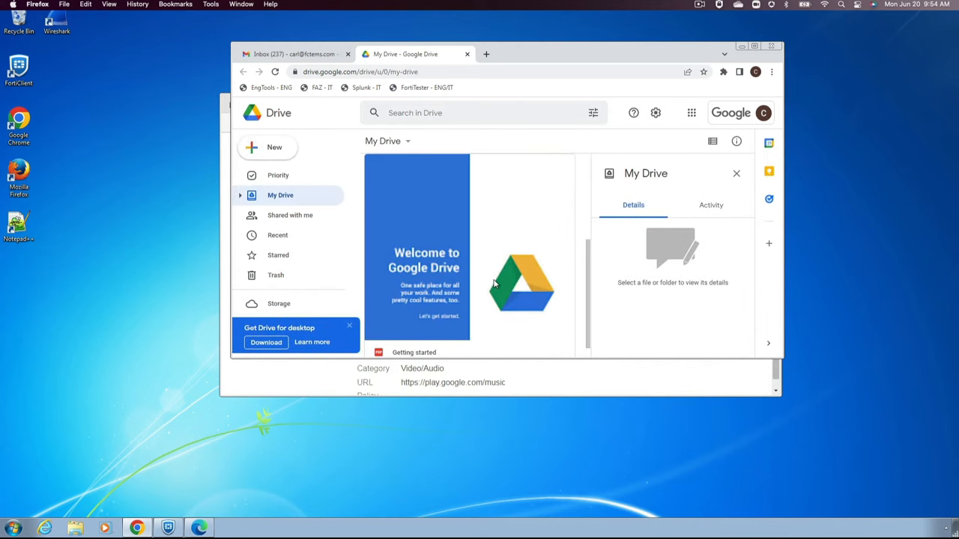
pyautogui.click(690, 112)
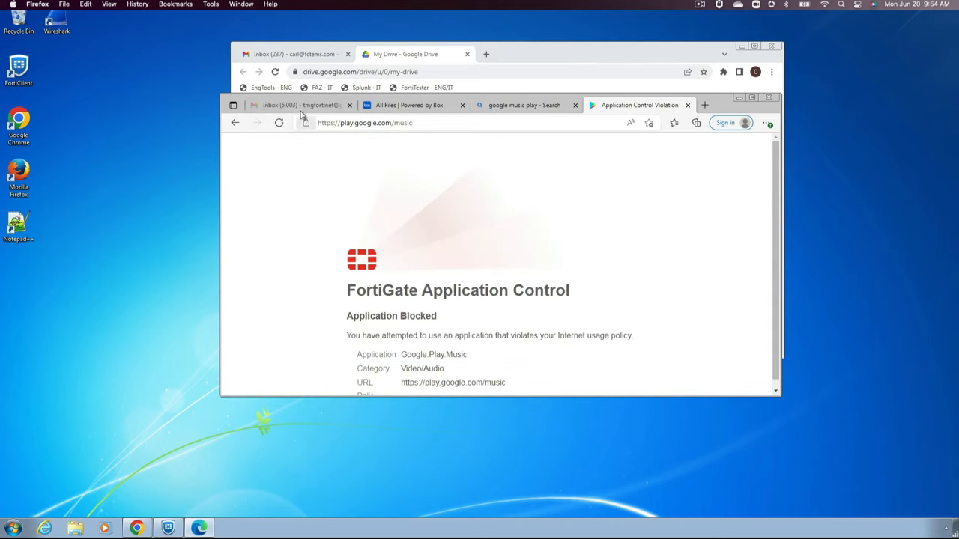
# - Show the Google apps grid from the personal Gmail inbox to reach Drive
pyautogui.click(297, 105)
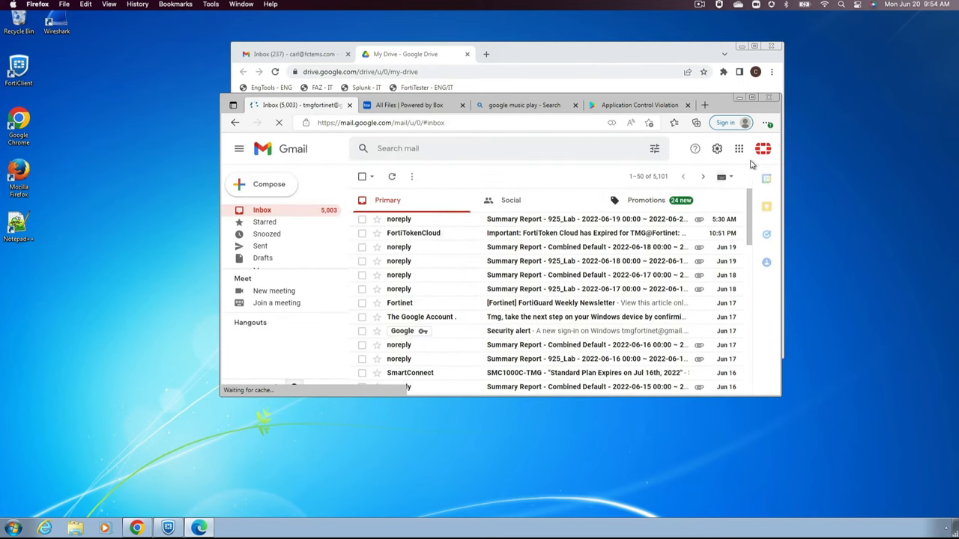
pyautogui.click(762, 148)
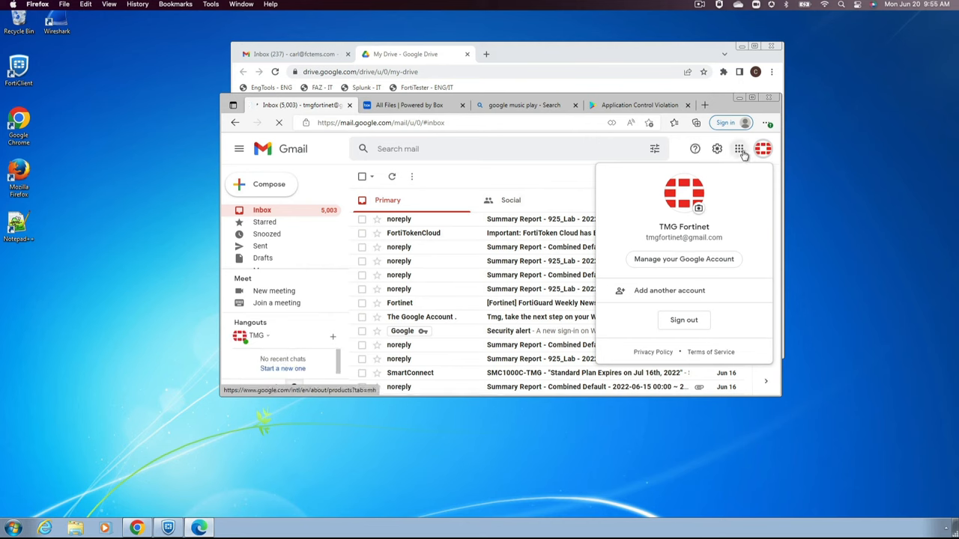
pyautogui.click(739, 148)
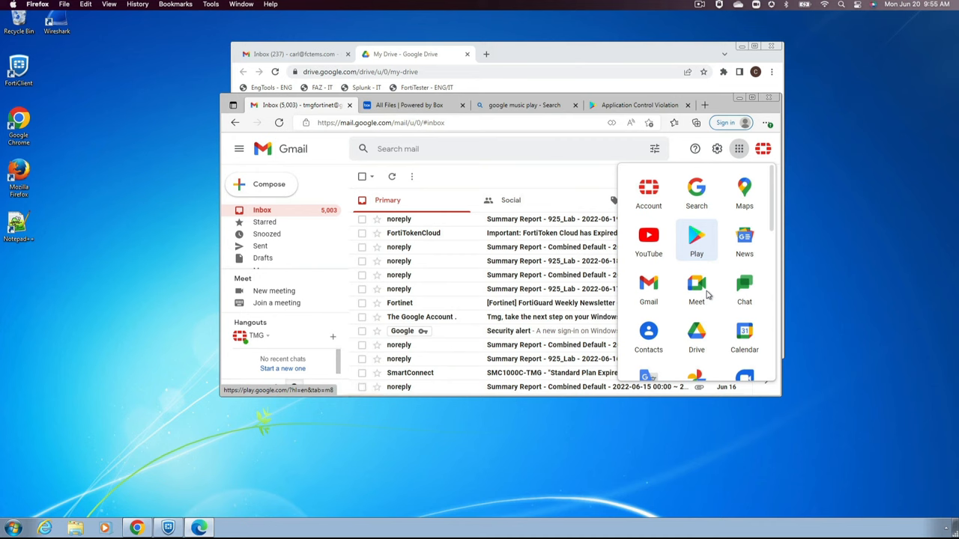